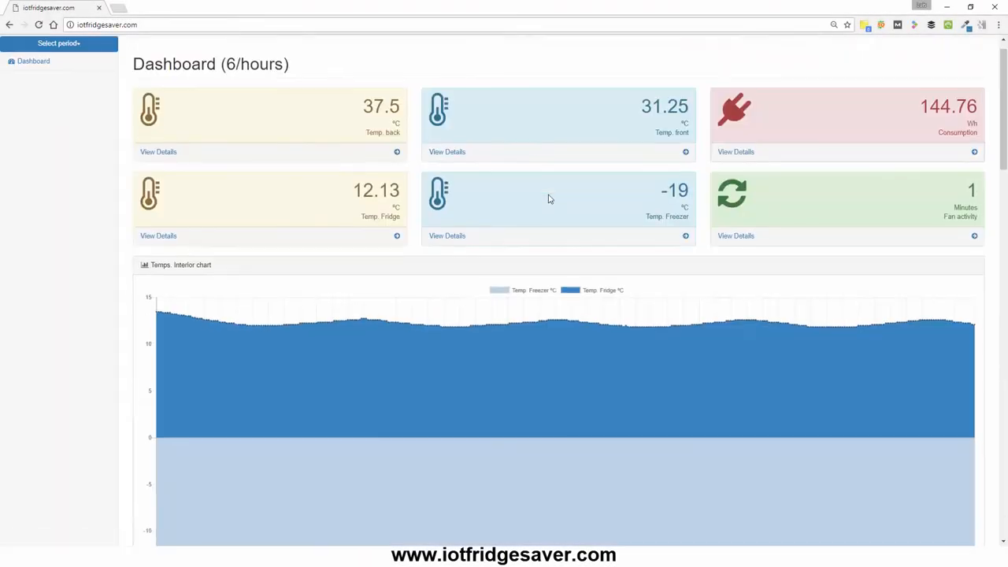
scroll(down, 3)
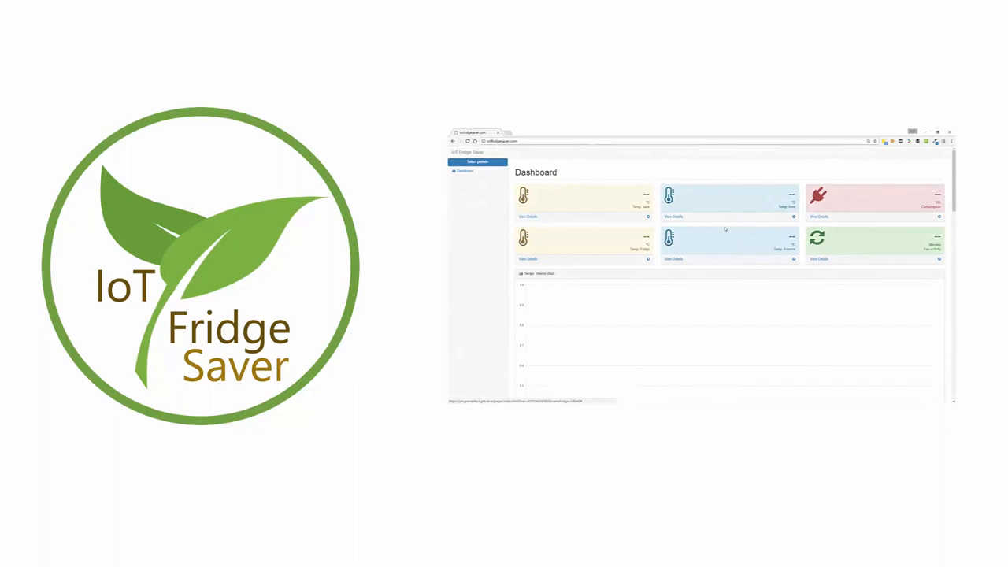
scroll(down, 3)
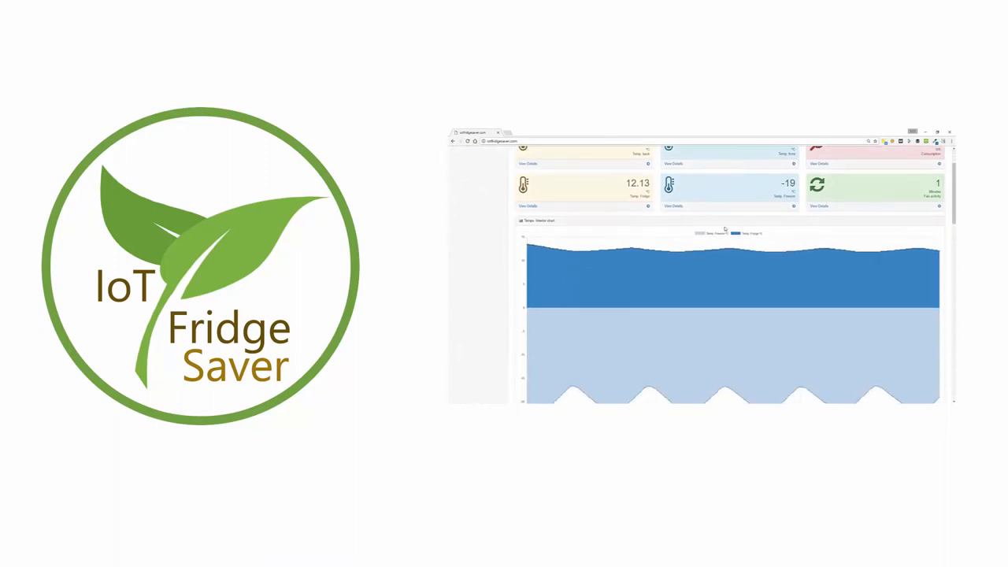
scroll(down, 3)
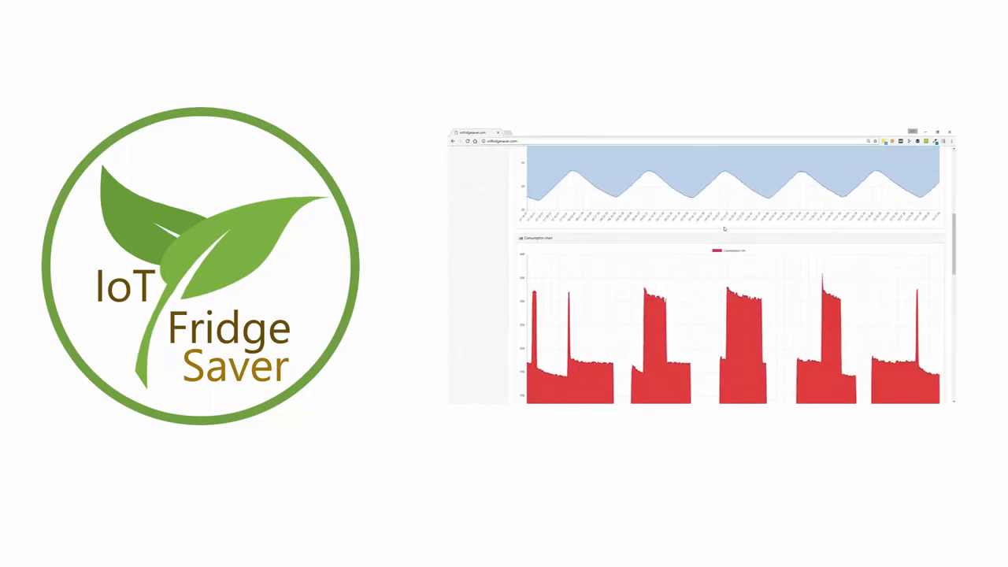